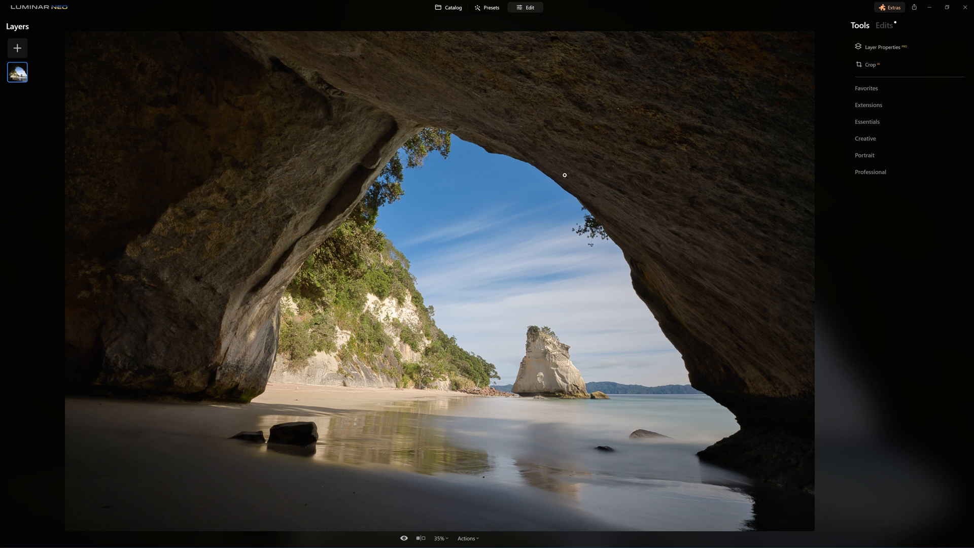
{"action": "mouse_move", "coordinate": [615, 242]}
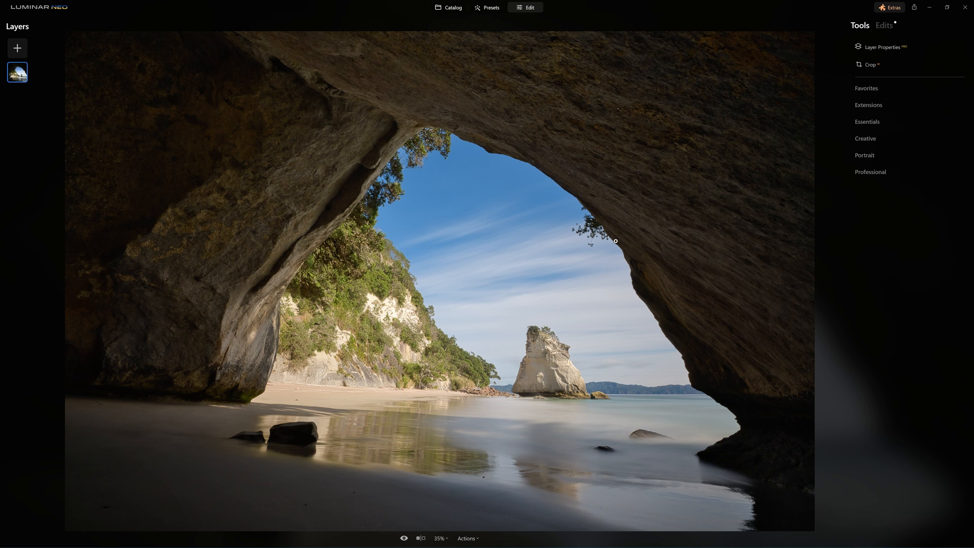
{"action": "mouse_move", "coordinate": [197, 216]}
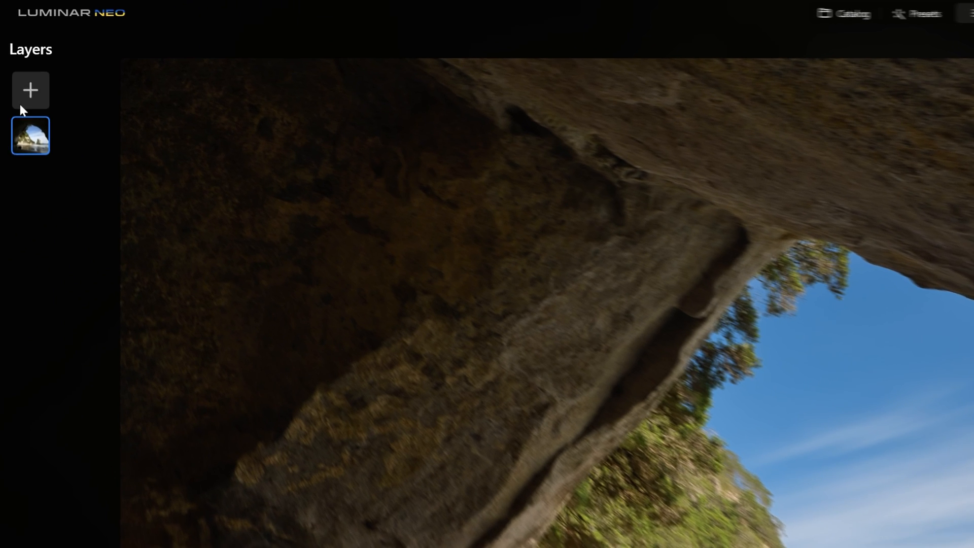
- Duplicate the cave photo layer via right-click and select the copy's Layer Properties
{"action": "right_click", "coordinate": [30, 136]}
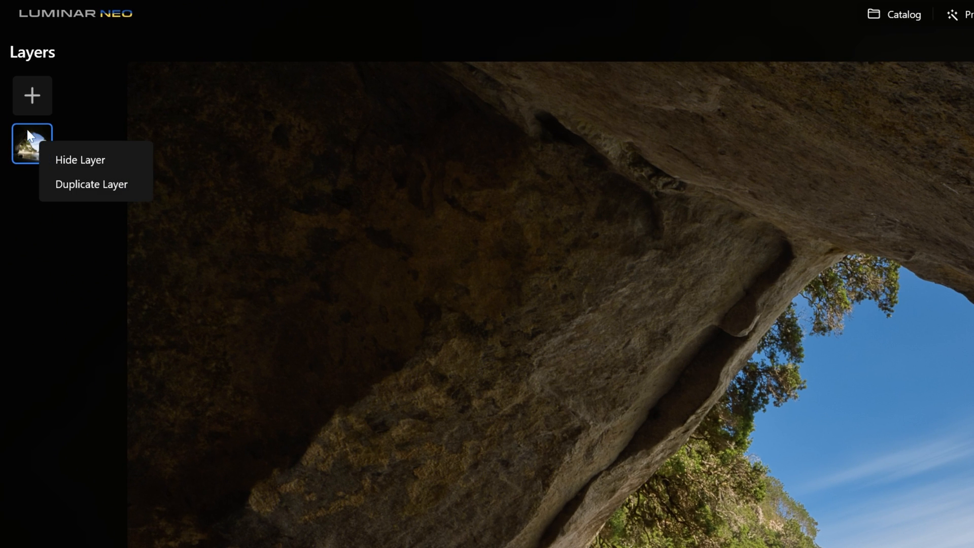
{"action": "left_click", "coordinate": [91, 184]}
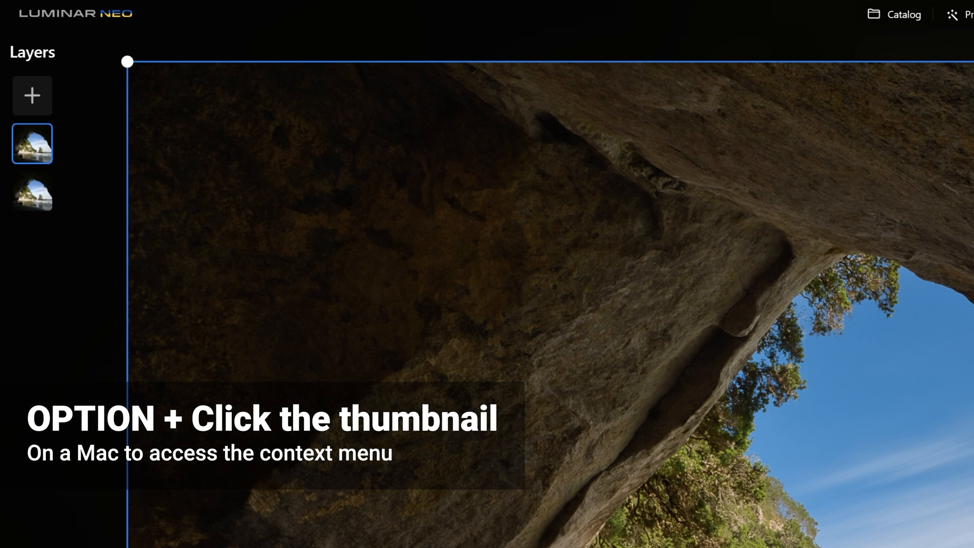
{"action": "left_click", "coordinate": [33, 191]}
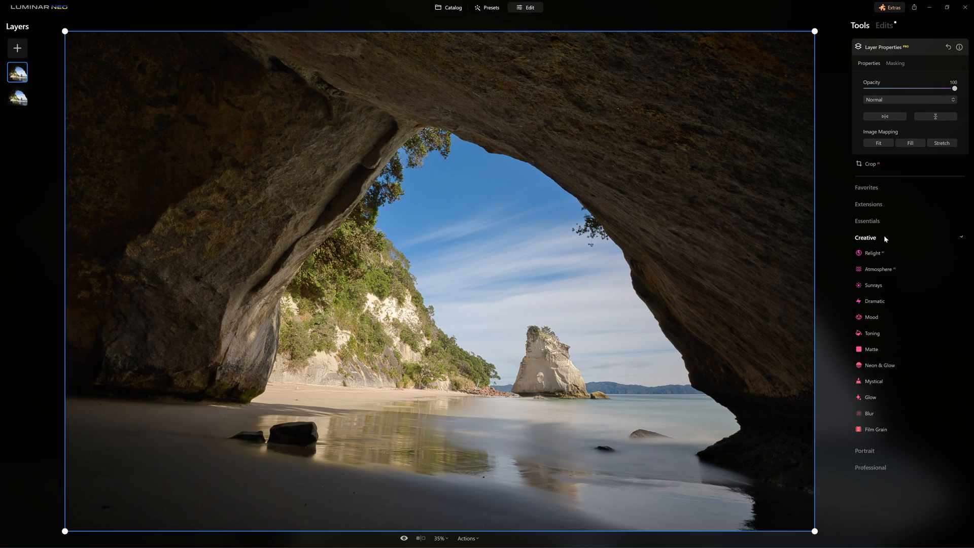
- Raise Structure on the duplicate layer to 95
{"action": "left_click", "coordinate": [868, 122]}
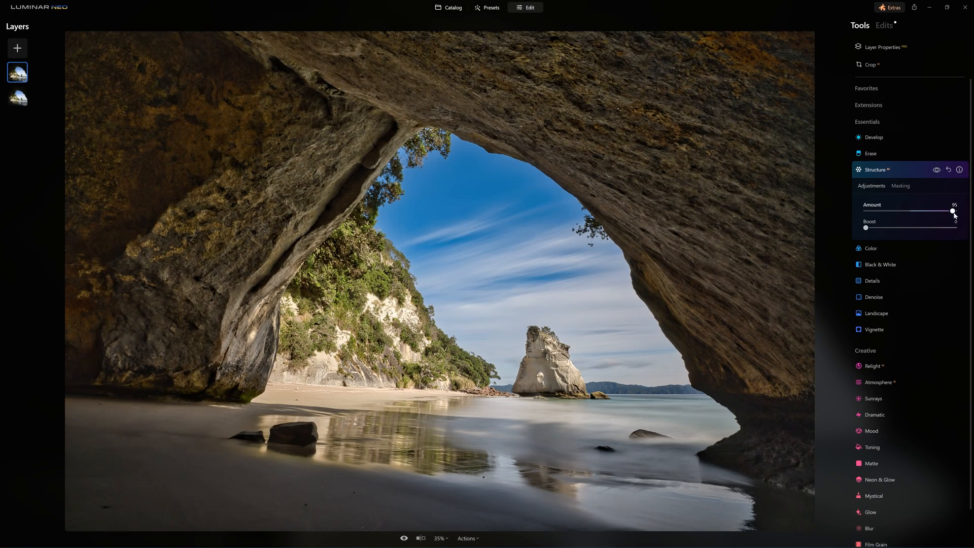
{"action": "left_click_drag", "start_coordinate": [952, 211], "coordinate": [925, 212]}
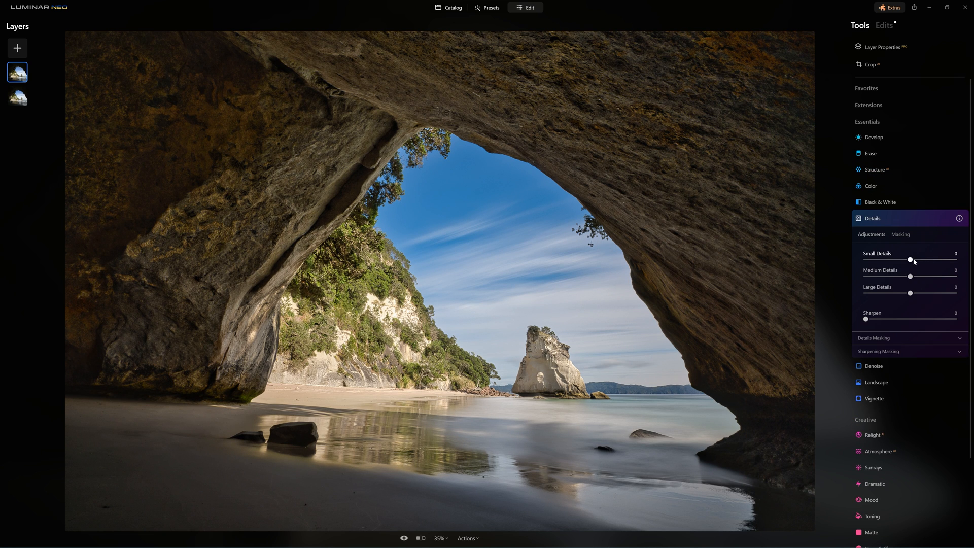
{"action": "left_click", "coordinate": [872, 218]}
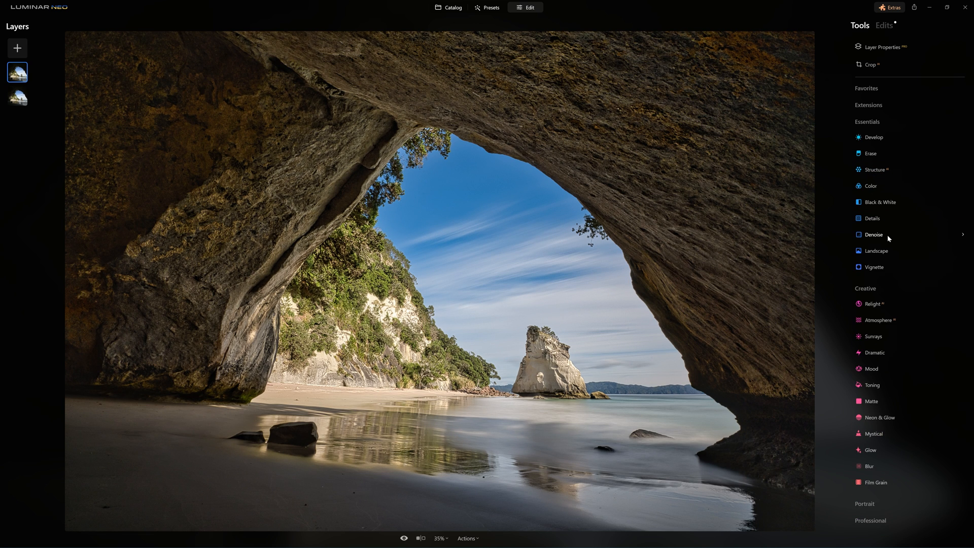
- Warm the scene with Landscape Golden Hour 55 and add a -66 edge vignette
{"action": "left_click", "coordinate": [876, 250]}
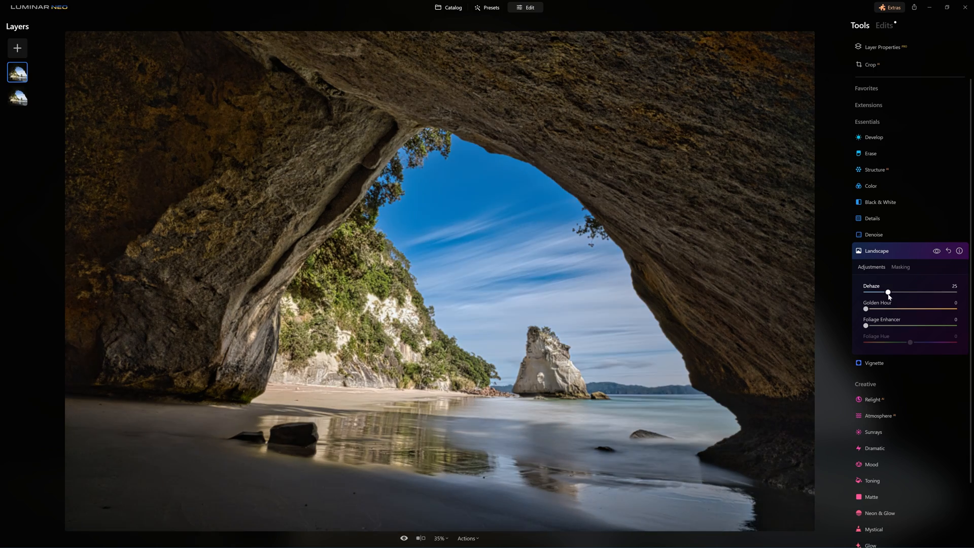
{"action": "left_click_drag", "start_coordinate": [866, 309], "coordinate": [914, 309]}
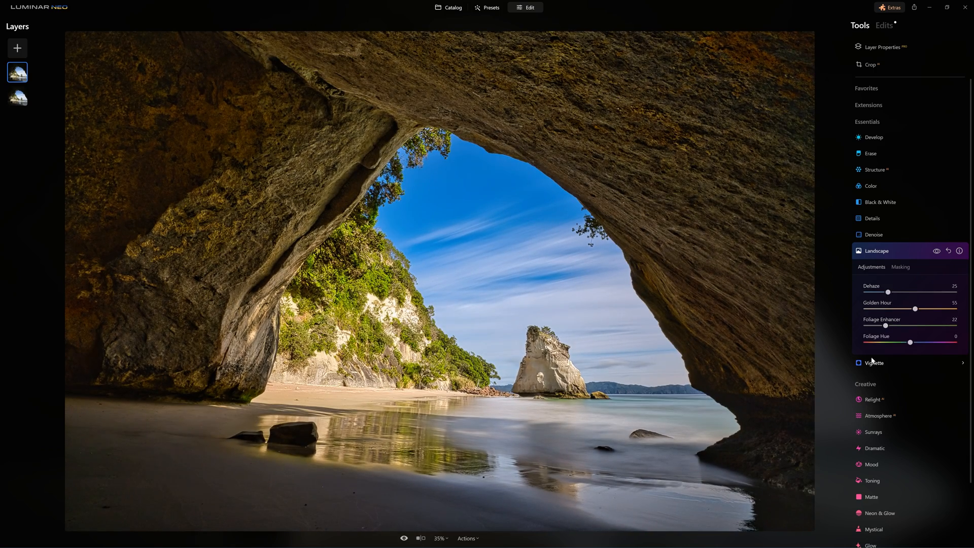
{"action": "left_click", "coordinate": [876, 363]}
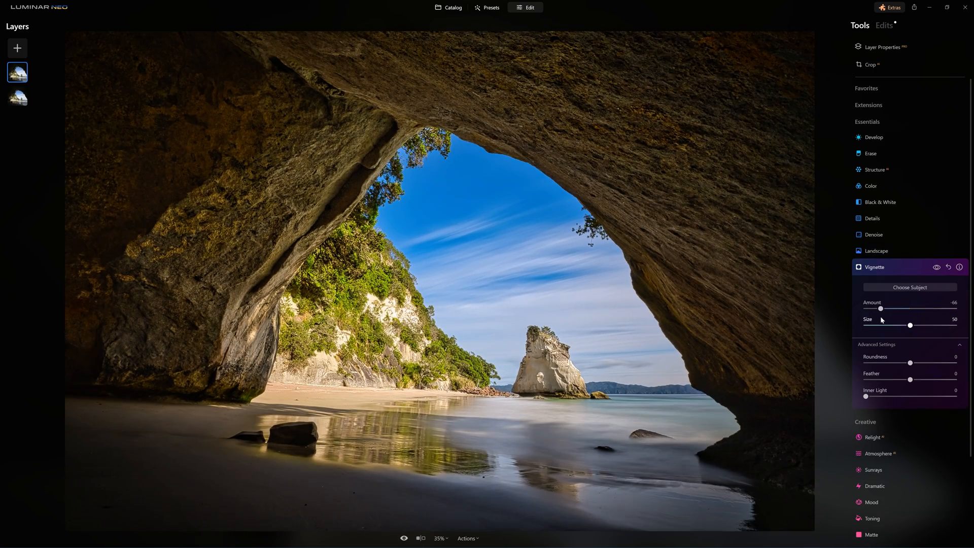
{"action": "left_click", "coordinate": [879, 320]}
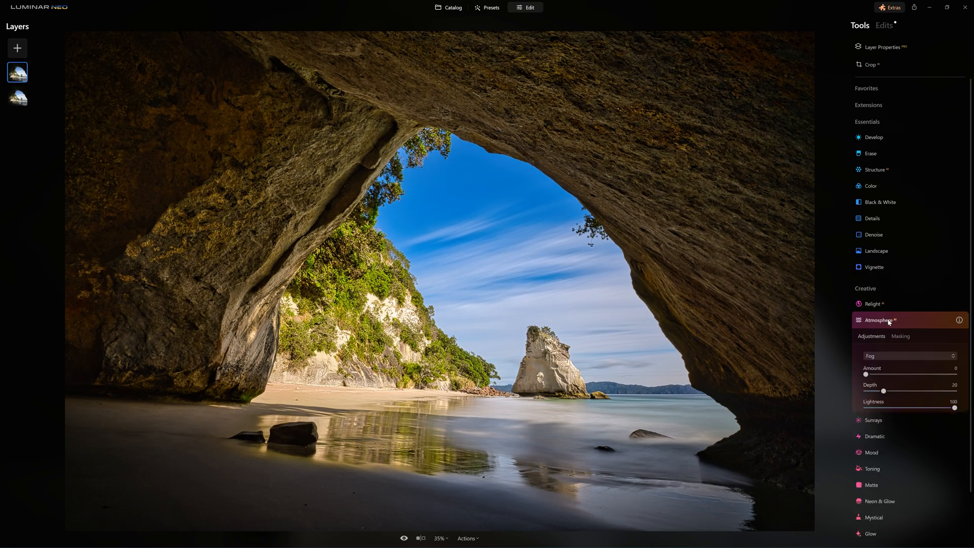
- Apply Dramatic at amount 53 and tint the shadows with Toning
{"action": "left_click", "coordinate": [874, 336]}
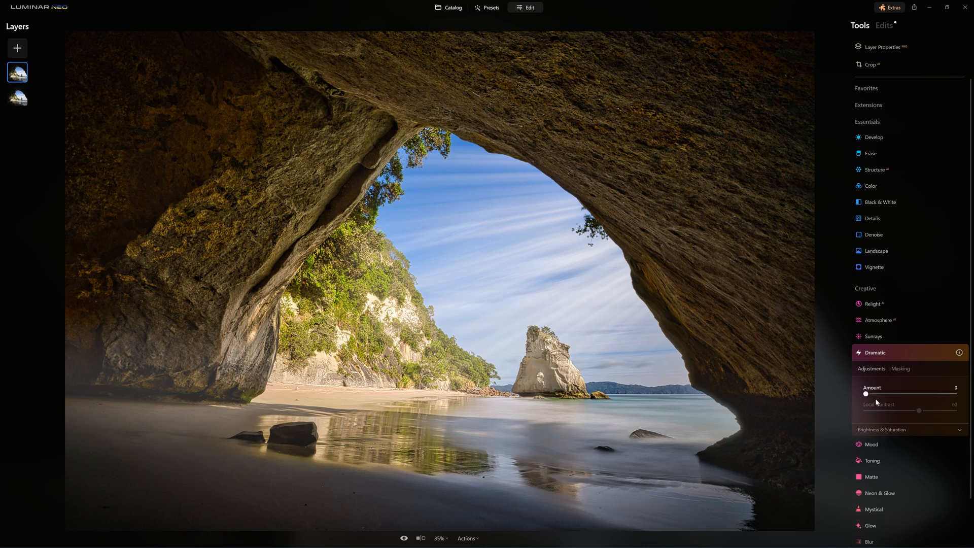
{"action": "left_click_drag", "start_coordinate": [866, 394], "coordinate": [913, 393]}
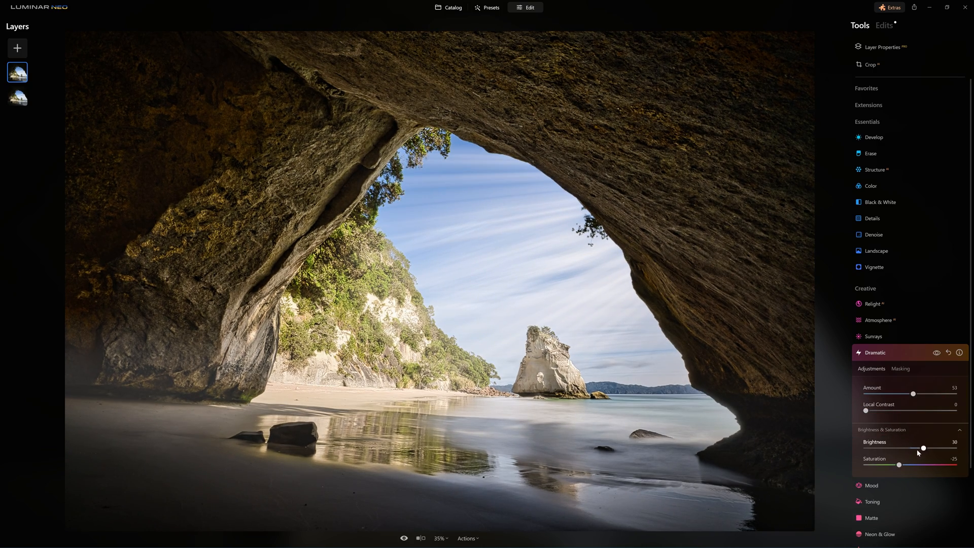
{"action": "left_click", "coordinate": [872, 385]}
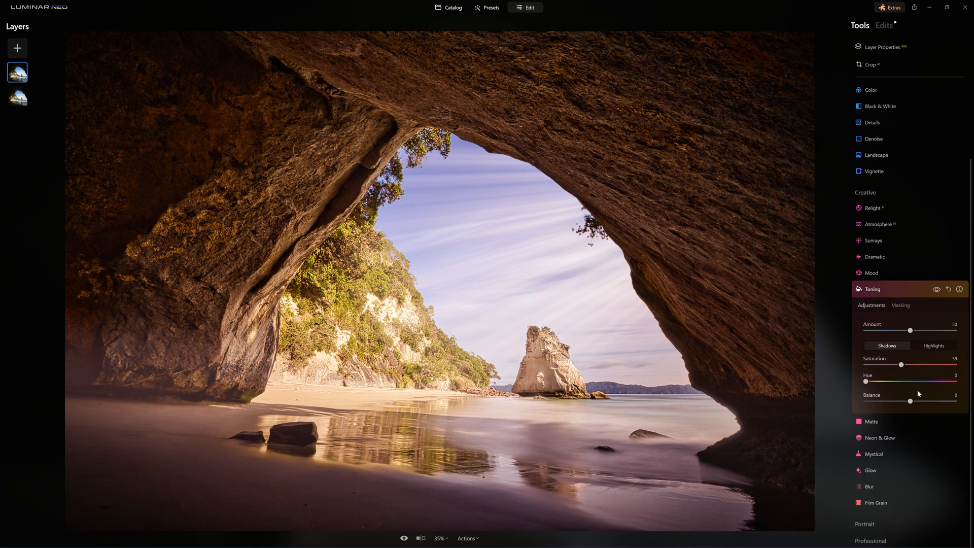
{"action": "left_click_drag", "start_coordinate": [911, 330], "coordinate": [906, 330]}
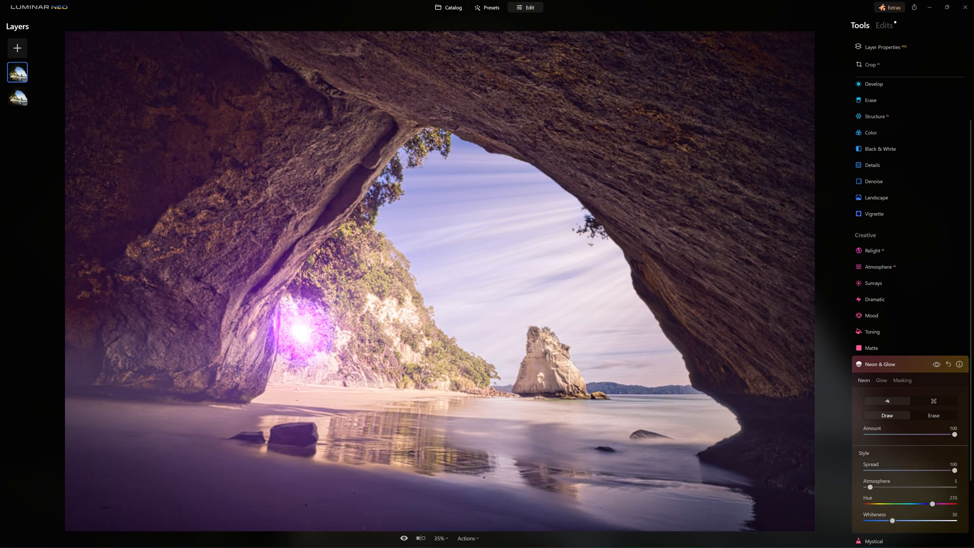
- Add a neon glow, set Mystical to 34, and pick the Color Punch Hot Mood LUT
{"action": "left_click_drag", "start_coordinate": [871, 487], "coordinate": [953, 487]}
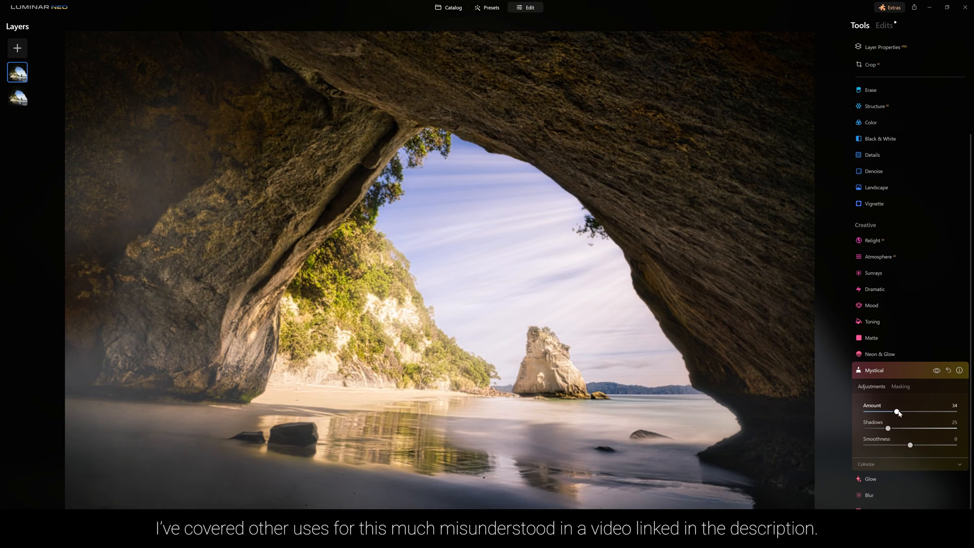
{"action": "left_click_drag", "start_coordinate": [888, 428], "coordinate": [930, 428]}
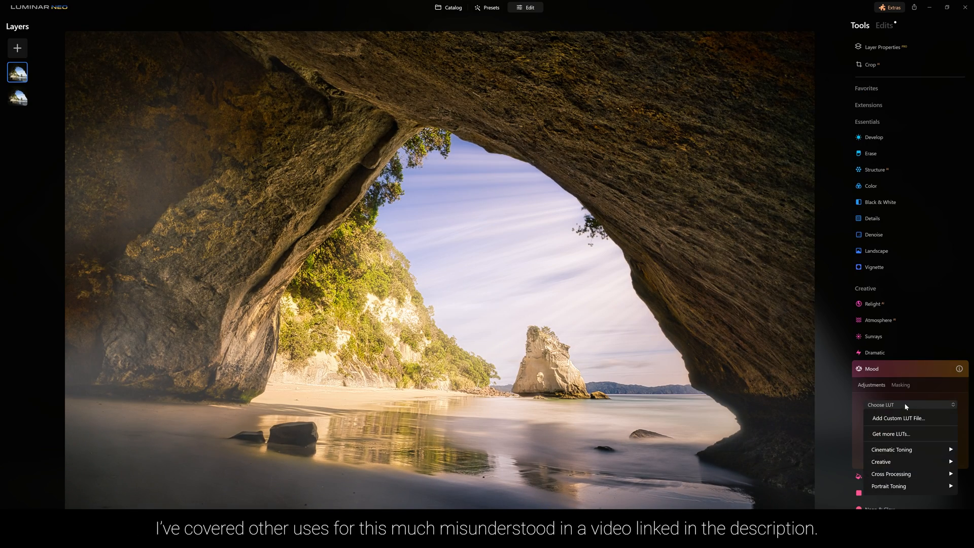
{"action": "left_click", "coordinate": [883, 462]}
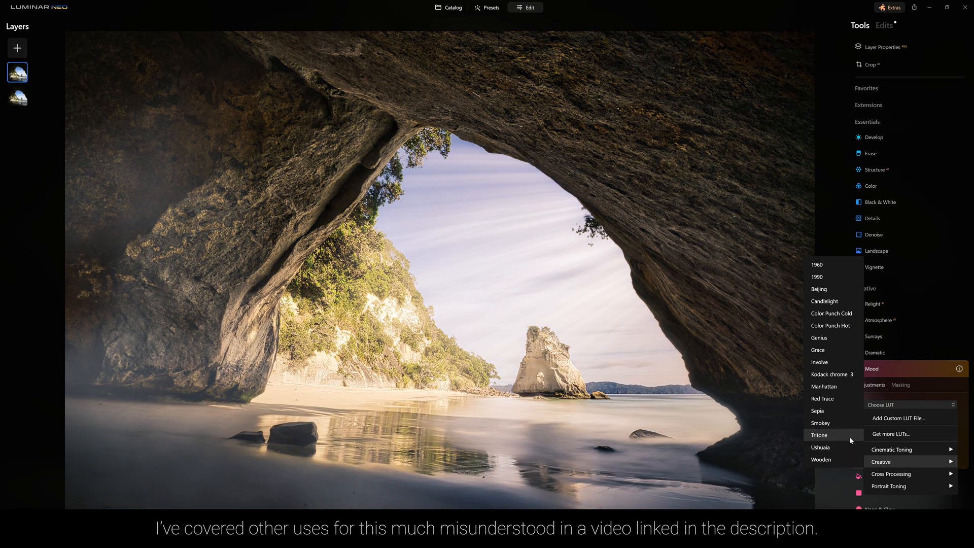
{"action": "left_click", "coordinate": [831, 326]}
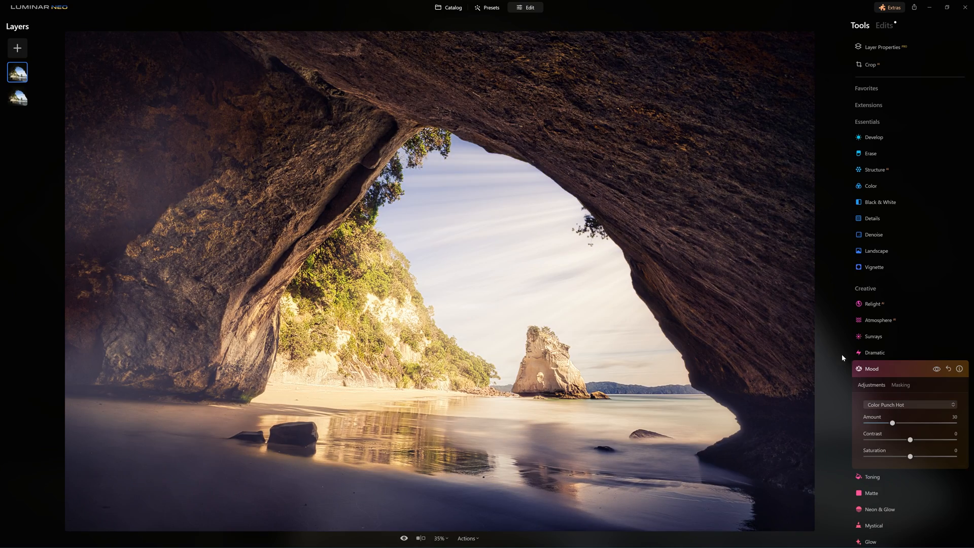
{"action": "mouse_move", "coordinate": [839, 351]}
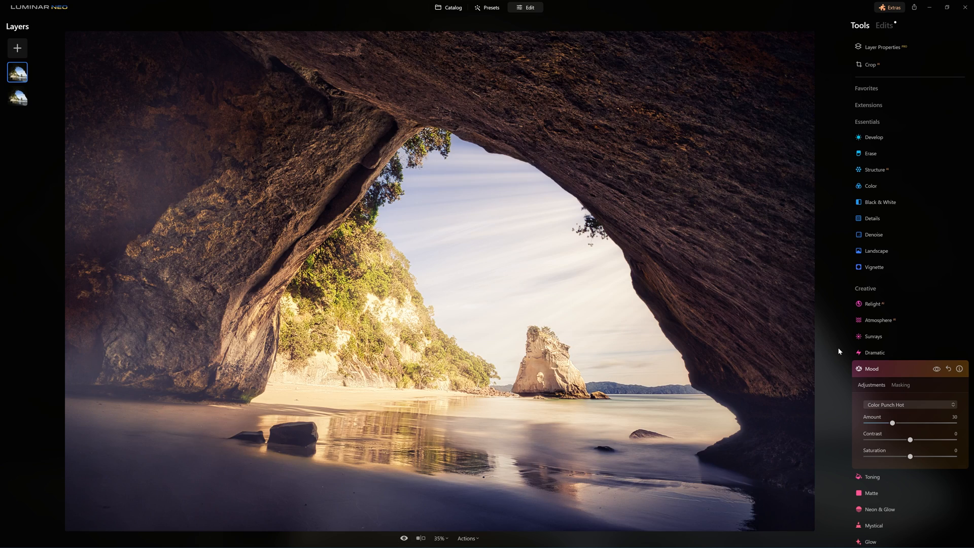
- Close the Mood tool and compare the graded duplicate against the original photo
{"action": "left_click", "coordinate": [870, 368]}
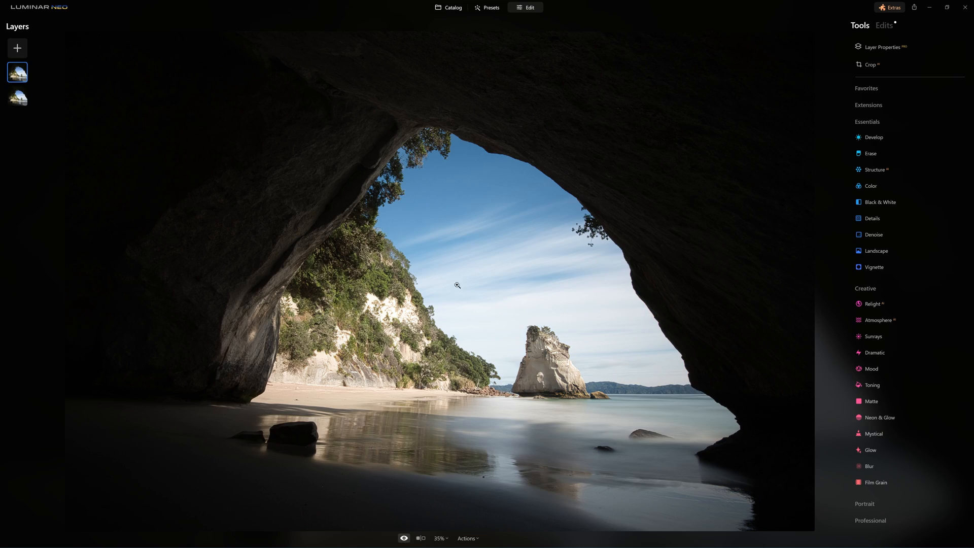
{"action": "mouse_move", "coordinate": [558, 340]}
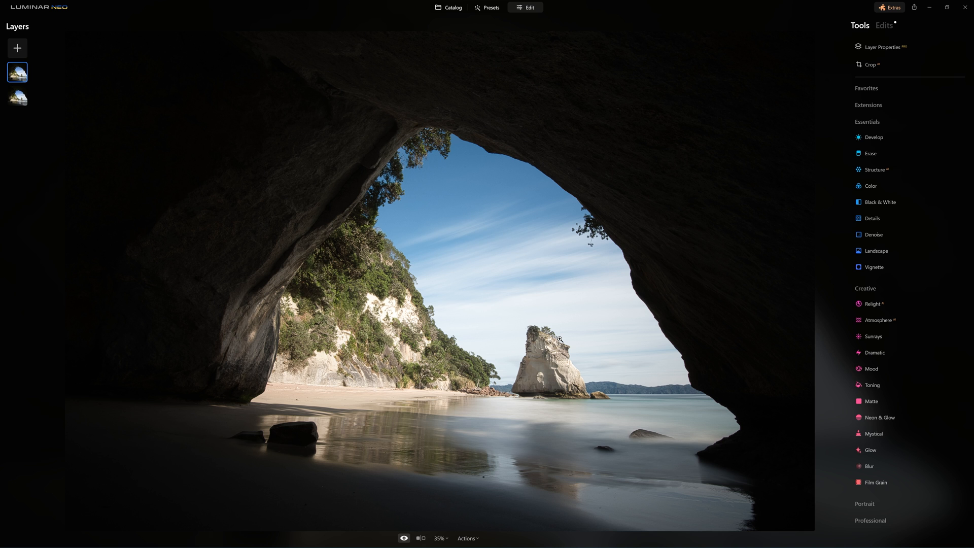
{"action": "mouse_move", "coordinate": [663, 289]}
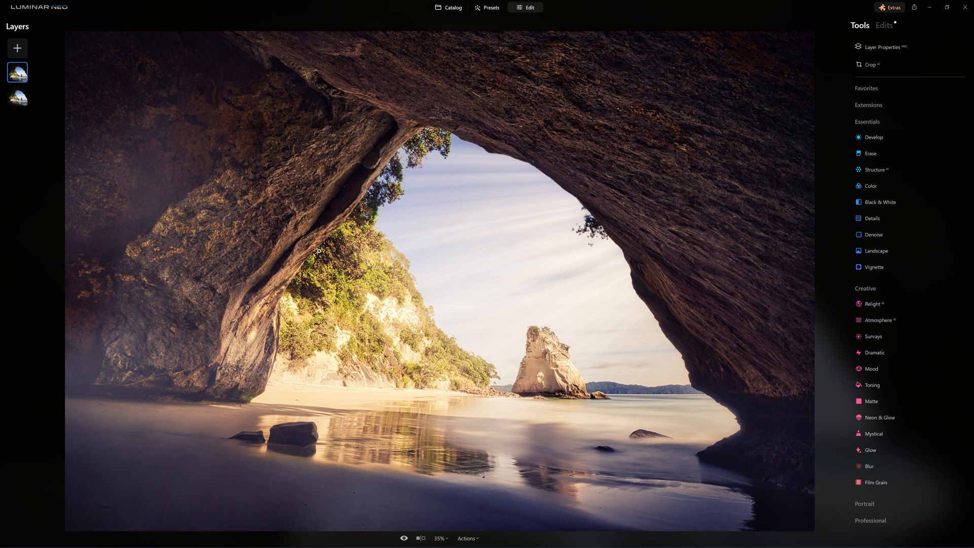
{"action": "mouse_move", "coordinate": [354, 129]}
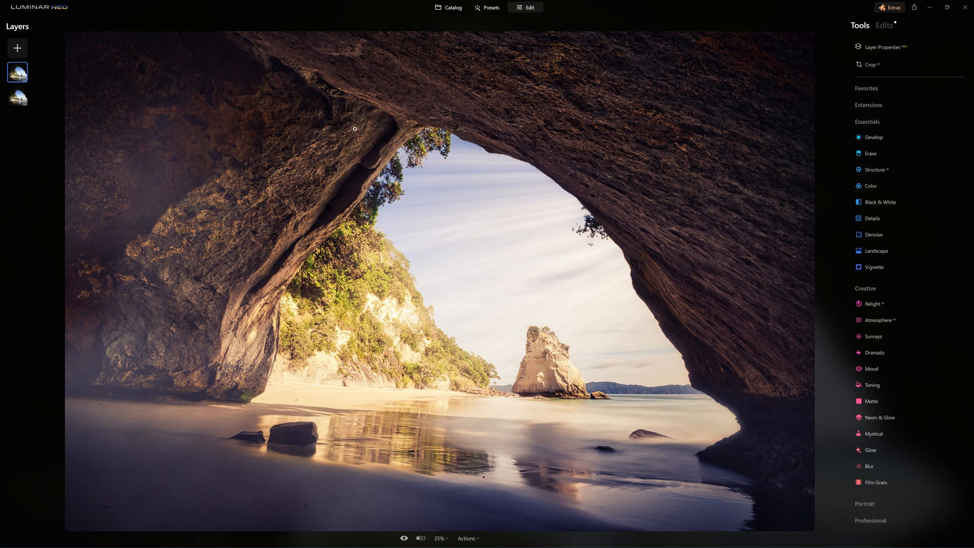
{"action": "right_click", "coordinate": [17, 72]}
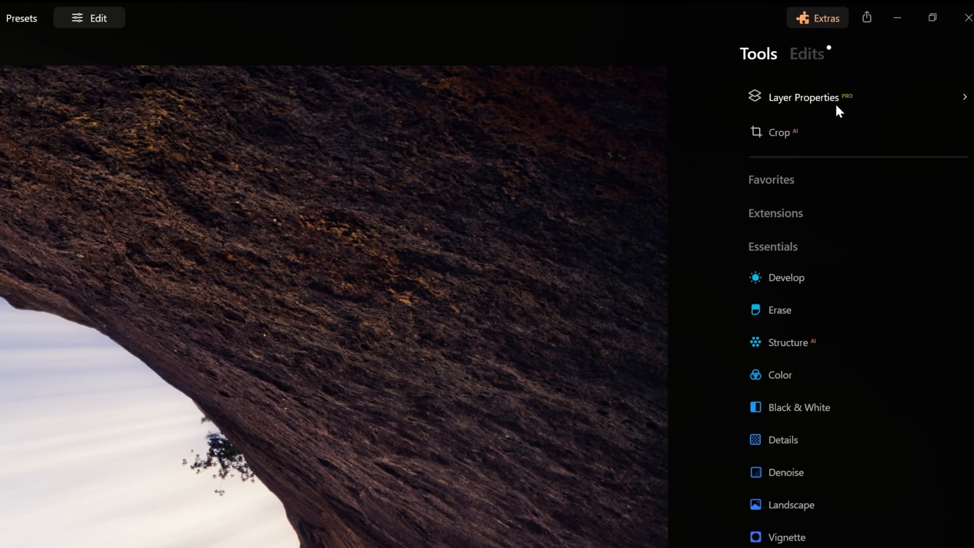
- Sweep the top layer's opacity between 0 and 100, settling at 39
{"action": "left_click", "coordinate": [803, 97]}
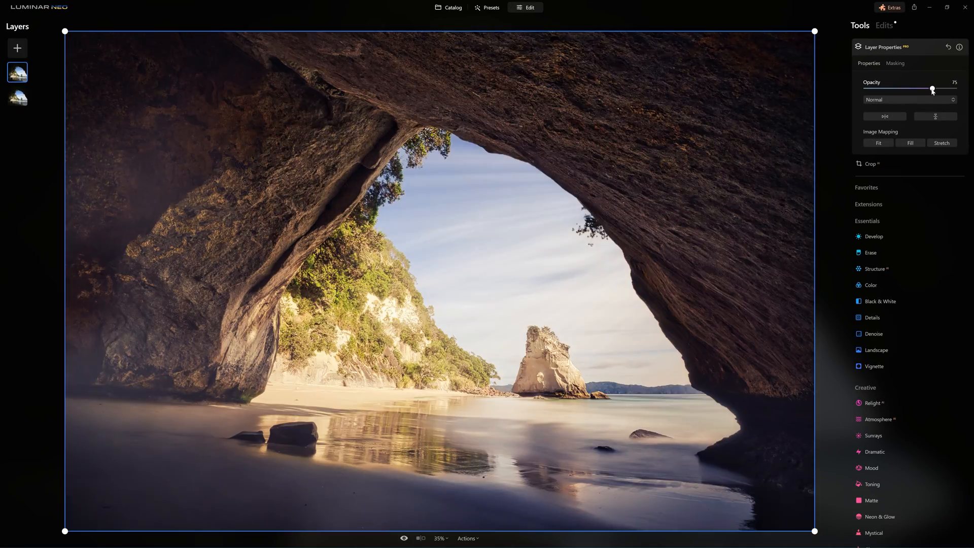
{"action": "left_click_drag", "start_coordinate": [931, 89], "coordinate": [918, 89]}
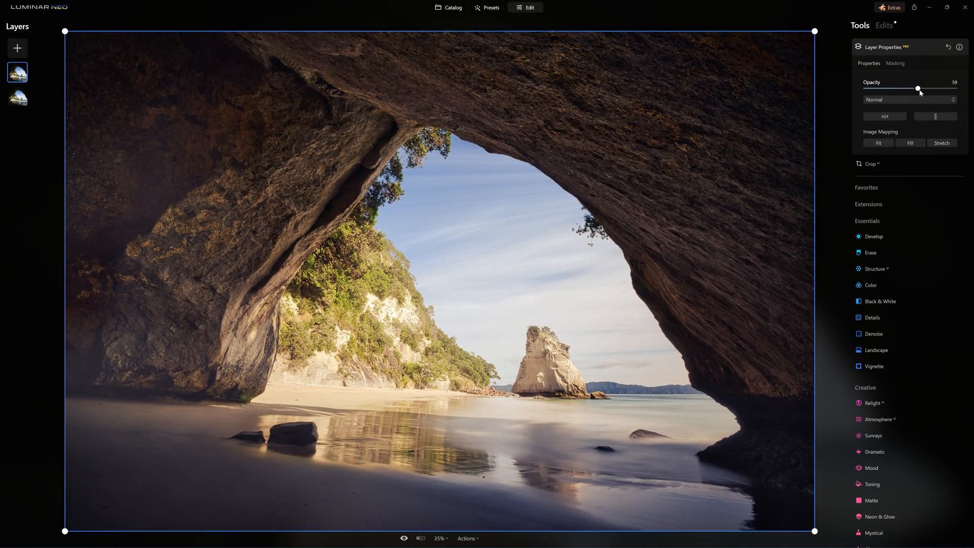
{"action": "left_click_drag", "start_coordinate": [918, 88], "coordinate": [866, 88]}
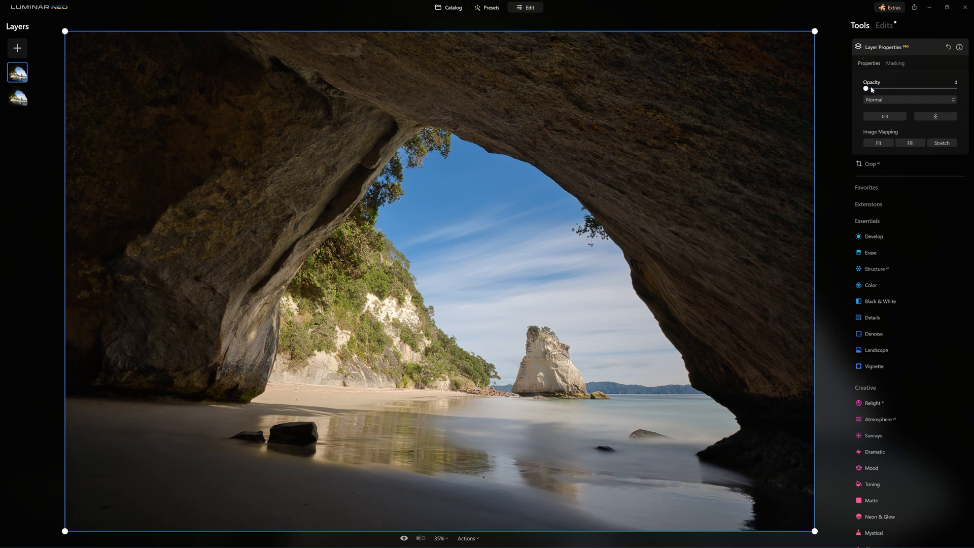
{"action": "left_click_drag", "start_coordinate": [866, 88], "coordinate": [932, 88]}
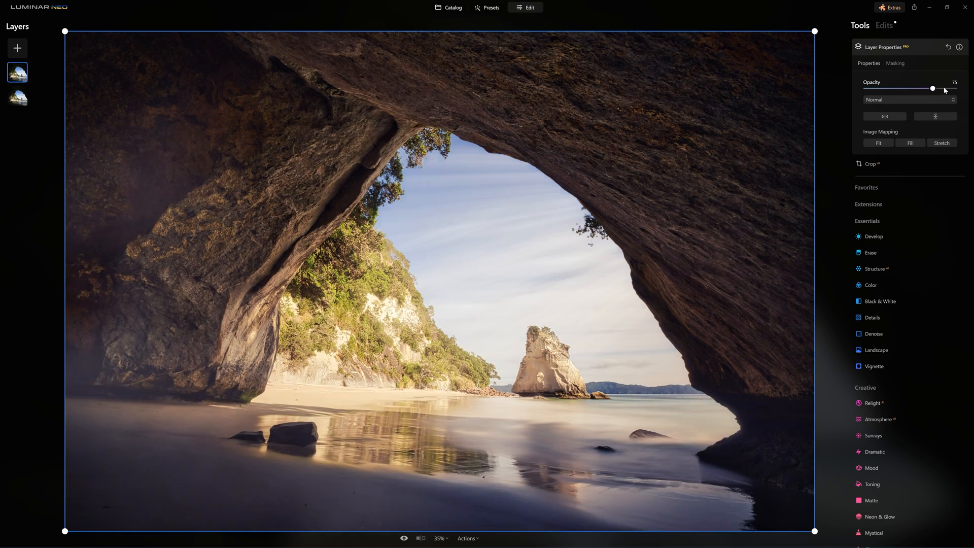
{"action": "left_click_drag", "start_coordinate": [932, 88], "coordinate": [954, 89]}
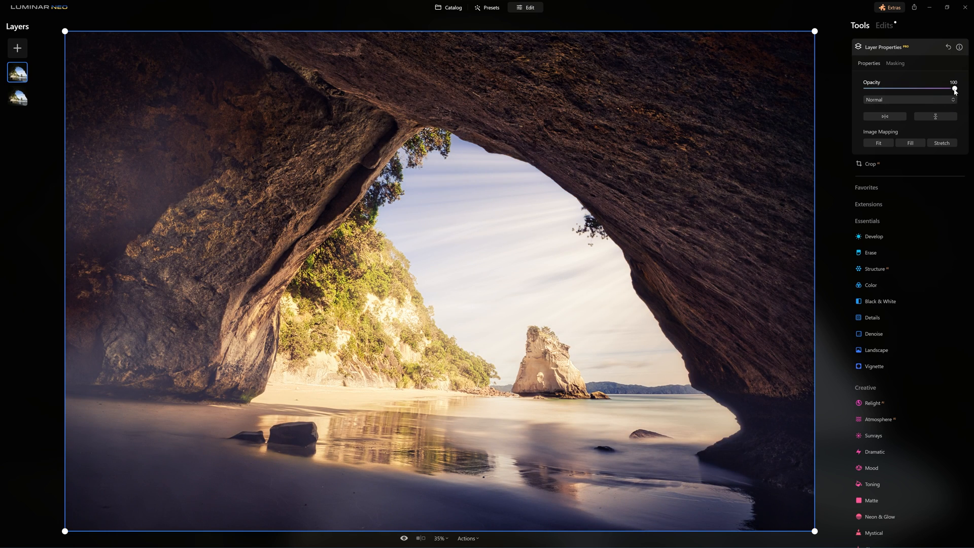
{"action": "left_click_drag", "start_coordinate": [954, 90], "coordinate": [919, 91]}
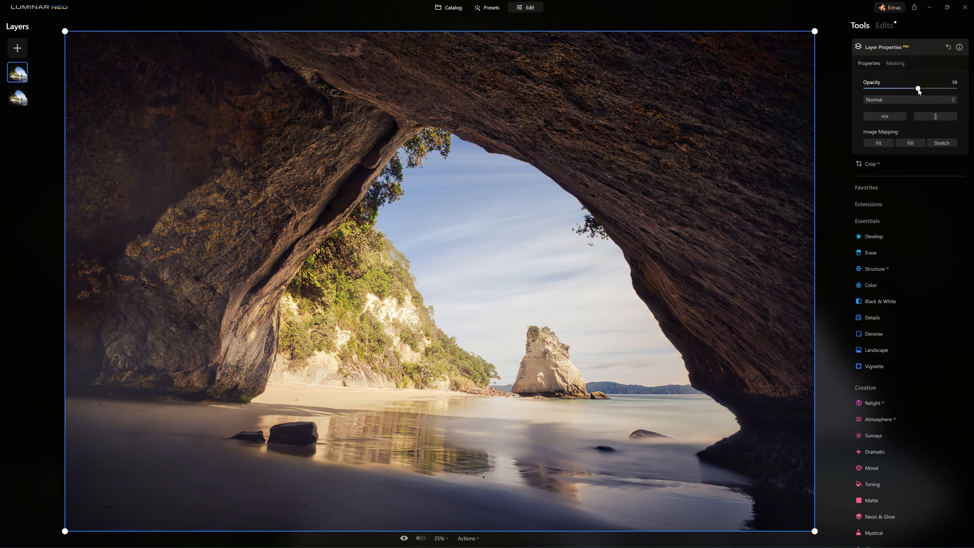
{"action": "left_click_drag", "start_coordinate": [918, 89], "coordinate": [893, 89]}
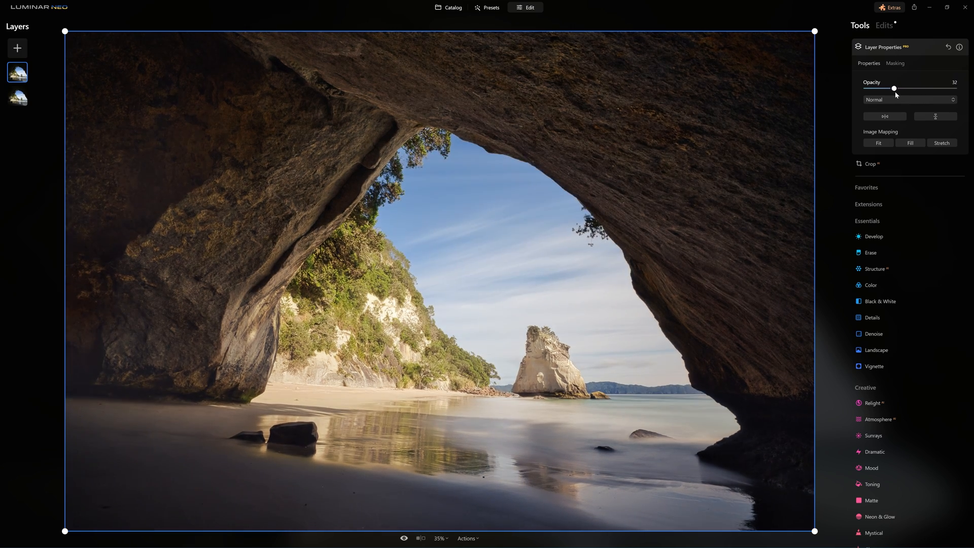
{"action": "left_click_drag", "start_coordinate": [894, 88], "coordinate": [892, 88]}
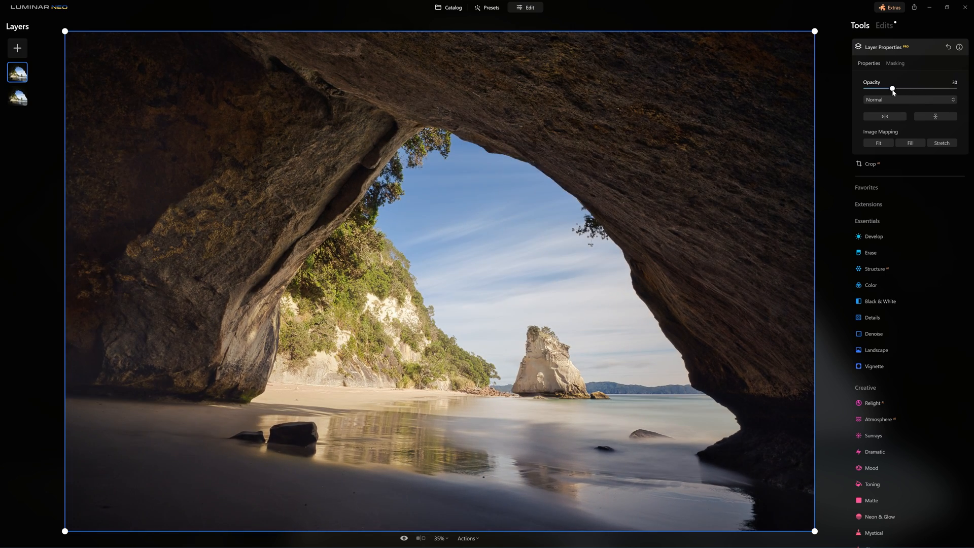
{"action": "left_click_drag", "start_coordinate": [892, 89], "coordinate": [894, 88]}
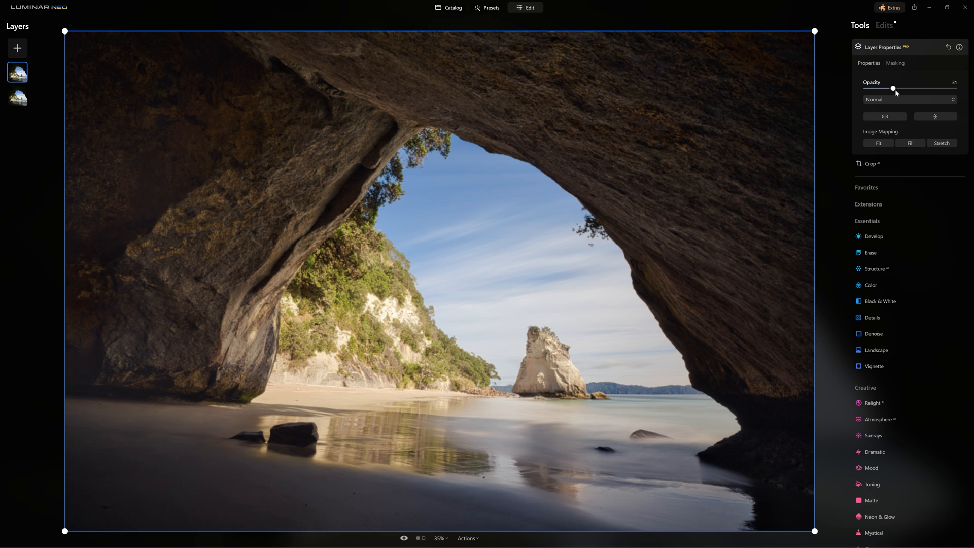
{"action": "left_click_drag", "start_coordinate": [894, 88], "coordinate": [901, 89]}
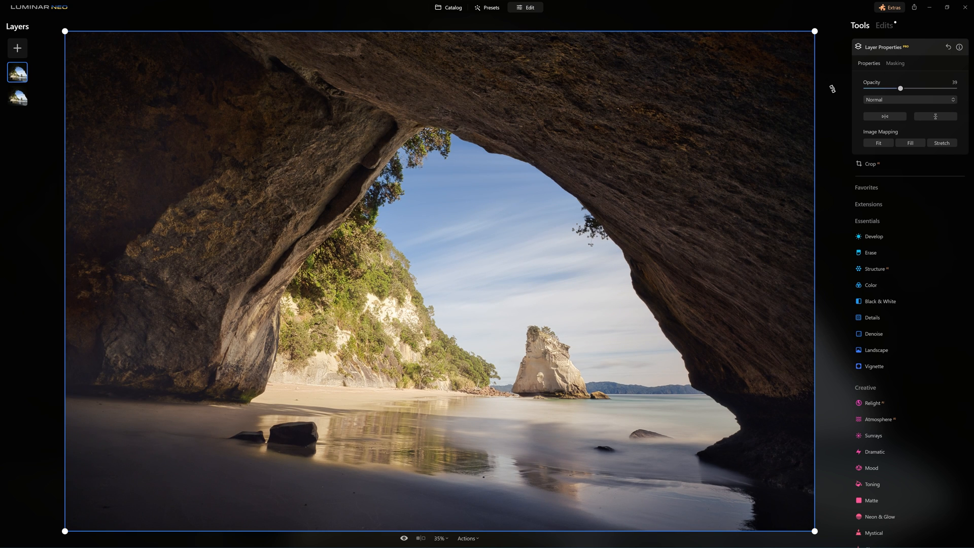
- Collapse the Layer Properties panel, leaving the top layer at 39 opacity
{"action": "left_click", "coordinate": [882, 46]}
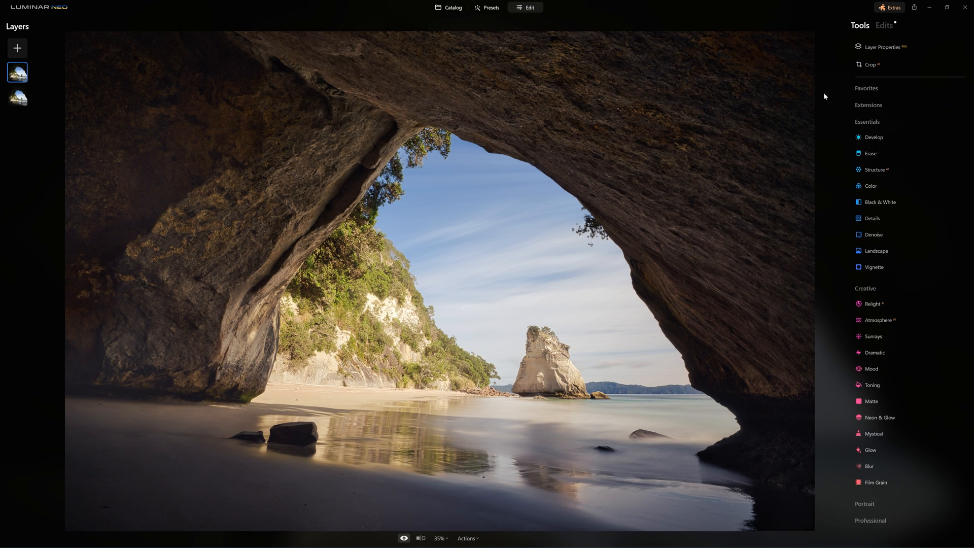
{"action": "mouse_move", "coordinate": [770, 185]}
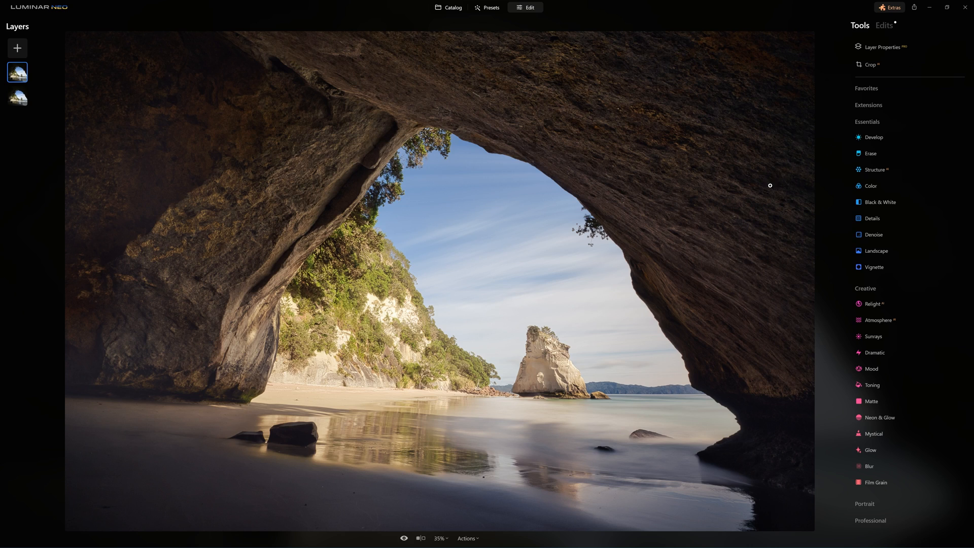
{"action": "mouse_move", "coordinate": [722, 179]}
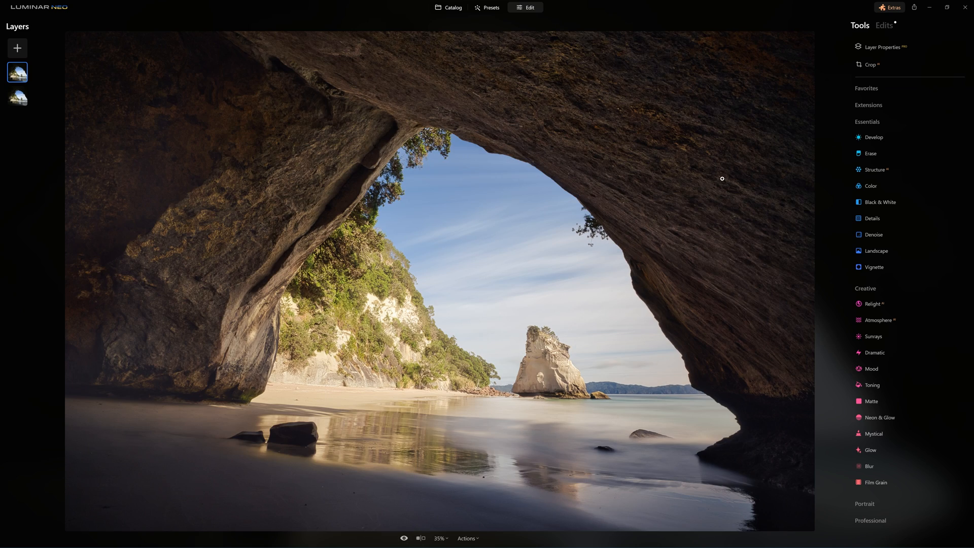